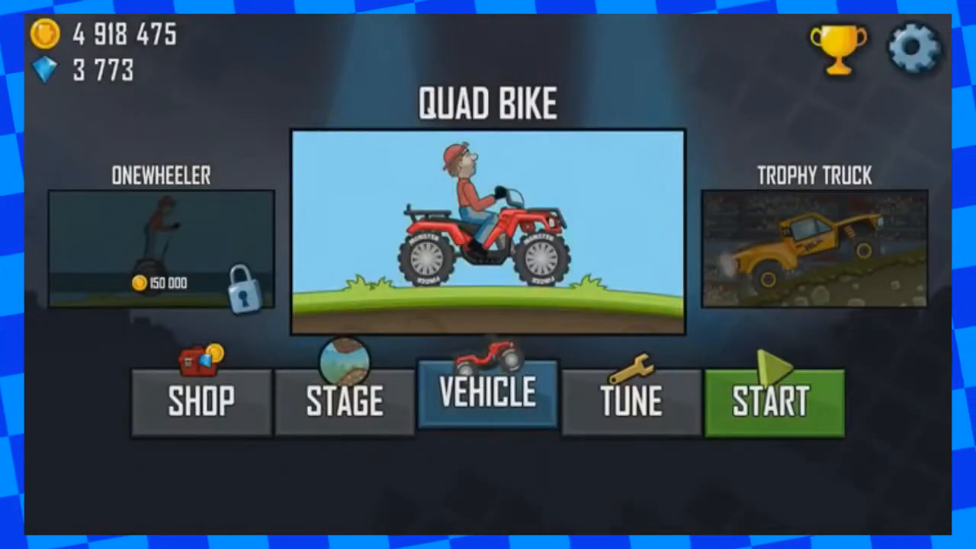
Enter the coin shop and scroll down past the Forest Bundle to the coin packs
{"action": "left_click", "coordinate": [200, 400]}
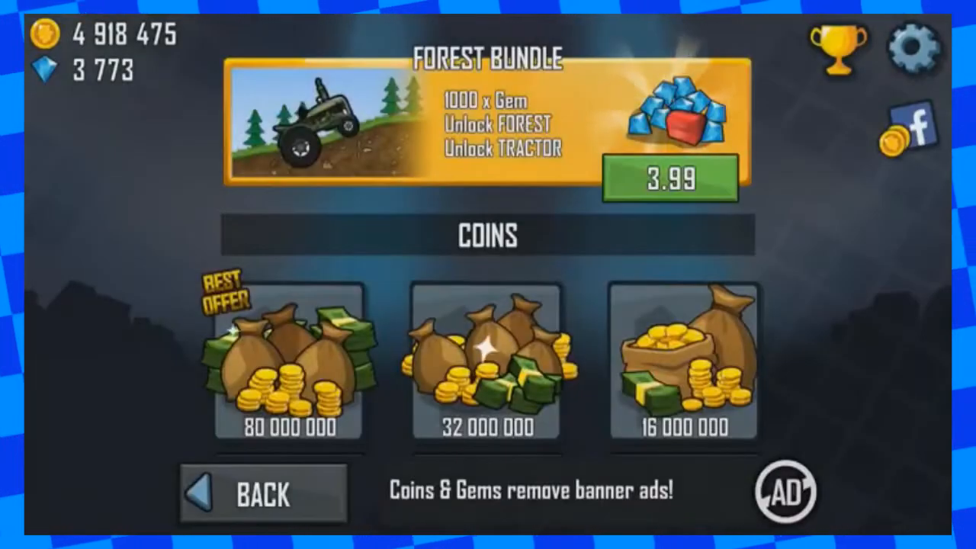
{"action": "scroll", "scroll_direction": "down", "scroll_amount": 3}
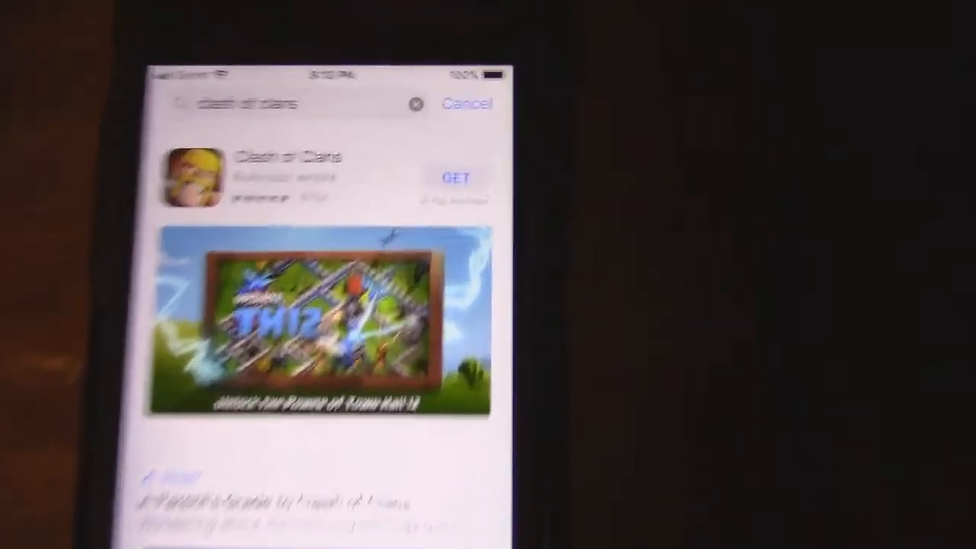
Select the Clash of Clans search result to show its preview image
{"action": "left_click", "coordinate": [289, 176]}
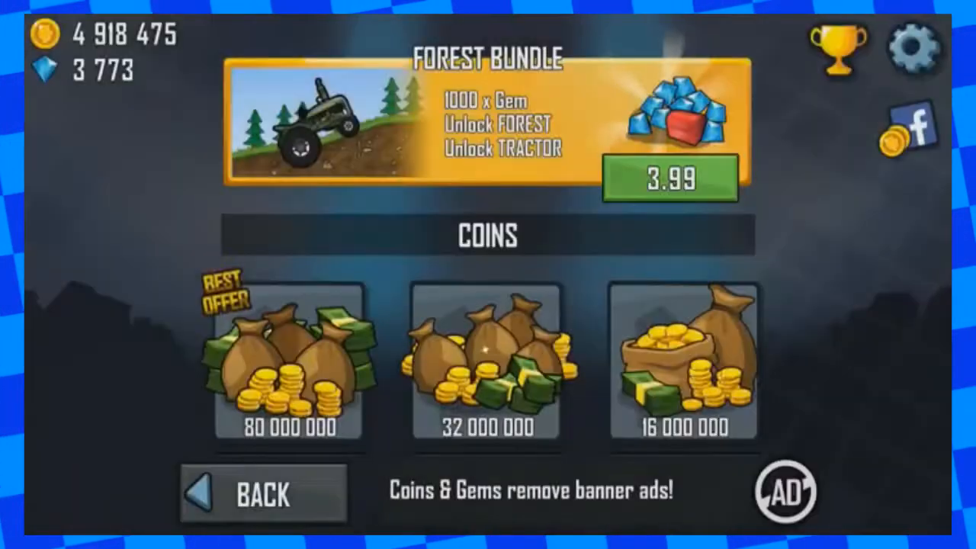
Scroll the coin list to show pack prices from 14.99 up to 49.99
{"action": "scroll", "scroll_direction": "down", "scroll_amount": 3}
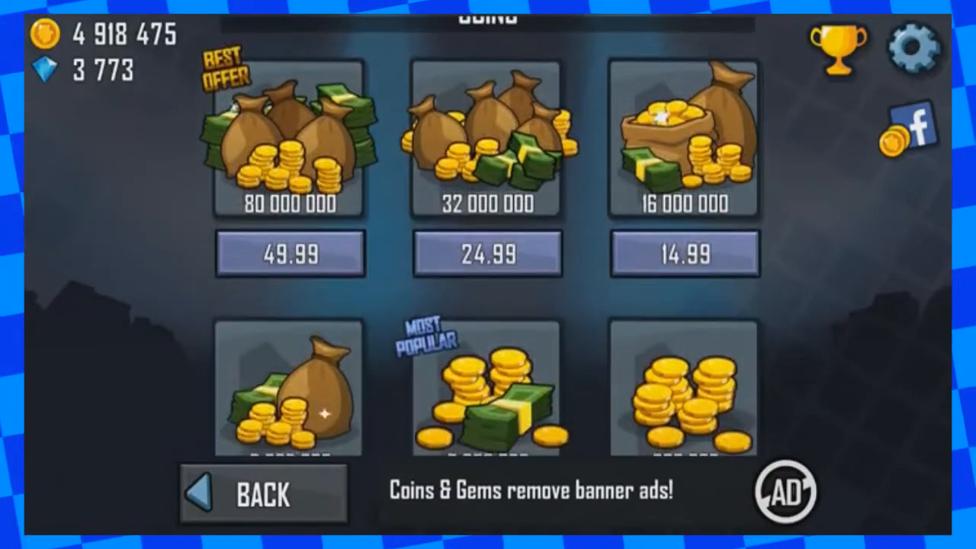
{"action": "scroll", "scroll_direction": "down", "scroll_amount": 3}
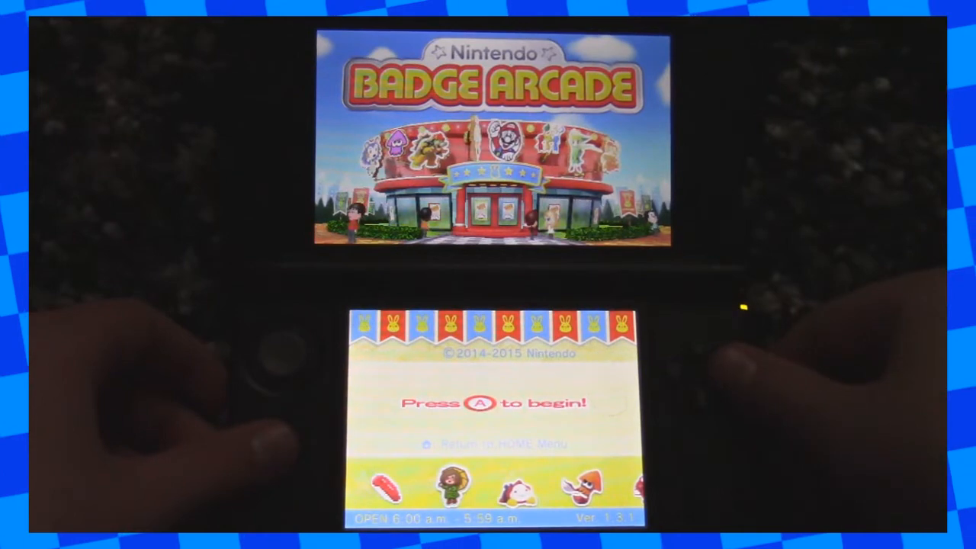
Press A at the Badge Arcade title screen to start the game
{"action": "key", "text": "a"}
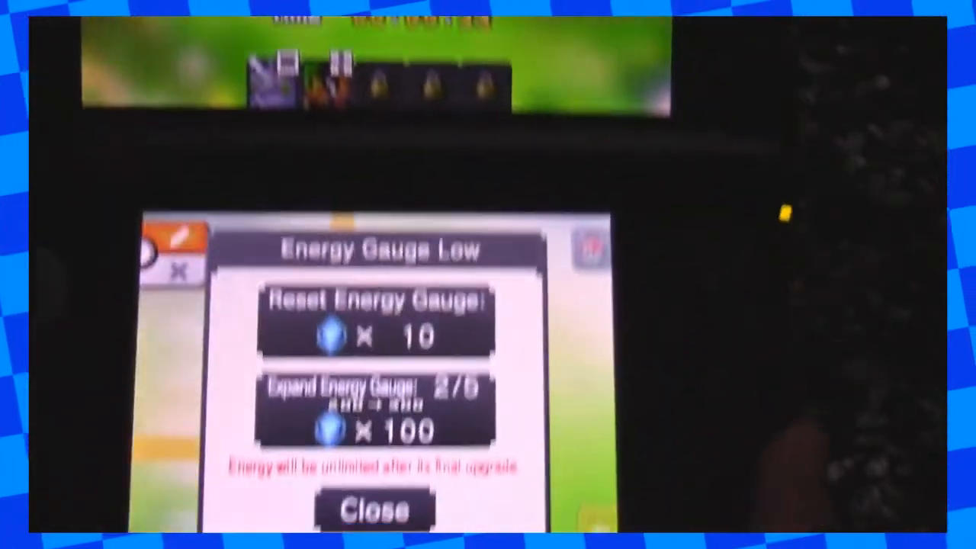
Close the Energy Gauge Low dialog to return to puzzle S 04-04
{"action": "left_click", "coordinate": [373, 511]}
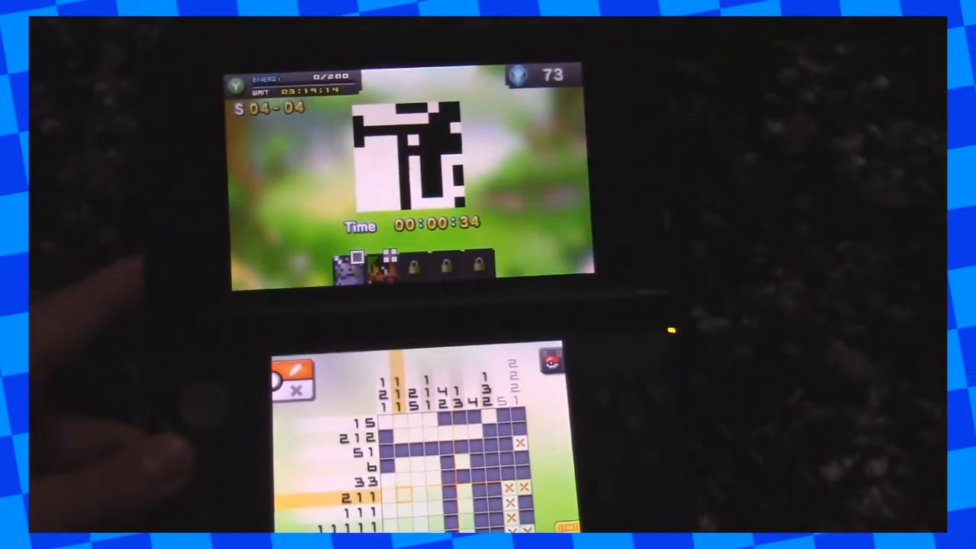